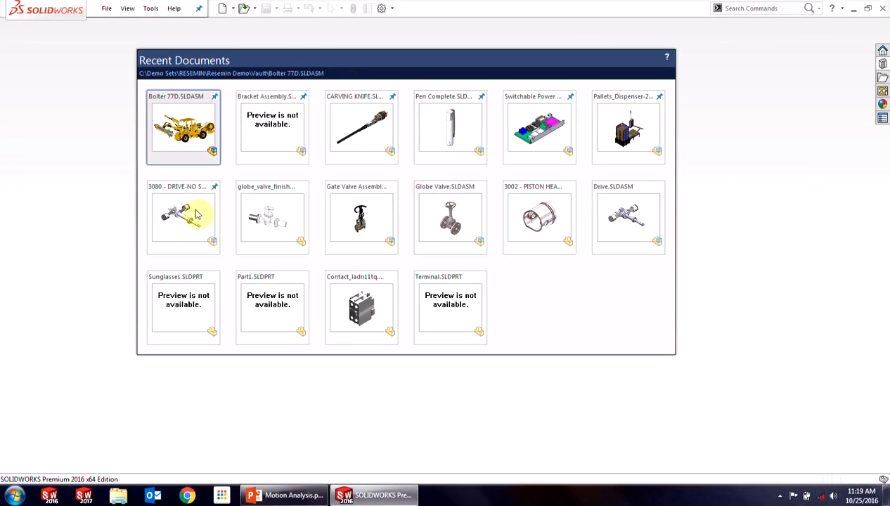
- Open the 3080 - DRIVE-NO SUB.SLDASM assembly from Recent Documents
double_click(184, 214)
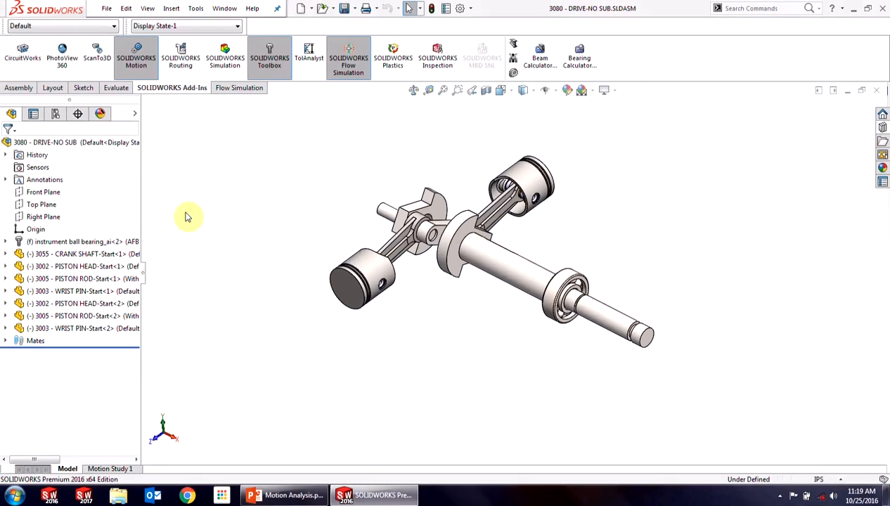
mouse_move(545, 377)
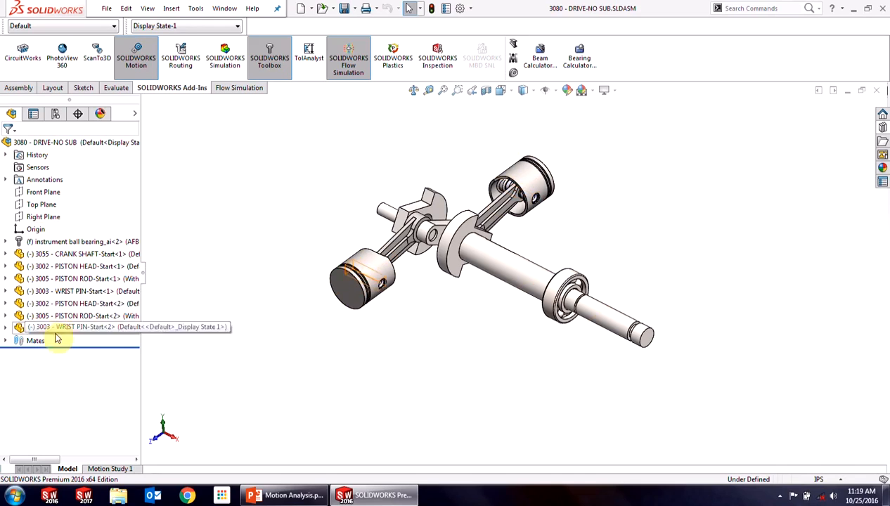
- Drag the crankshaft to rotate the pistons and rods into a new position
left_click(604, 320)
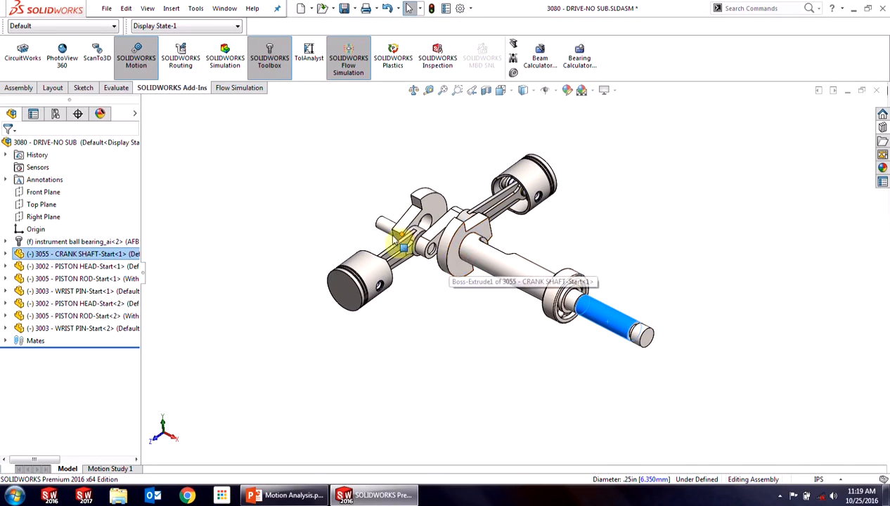
mouse_move(351, 299)
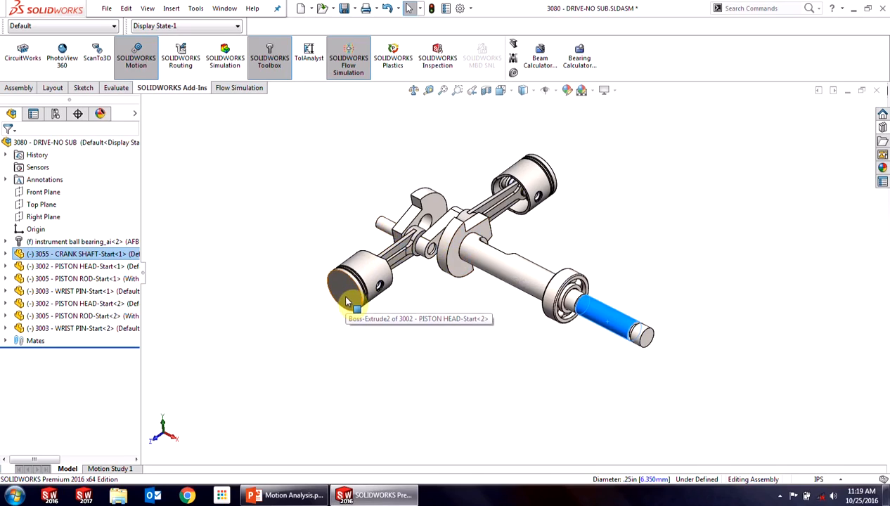
mouse_move(404, 347)
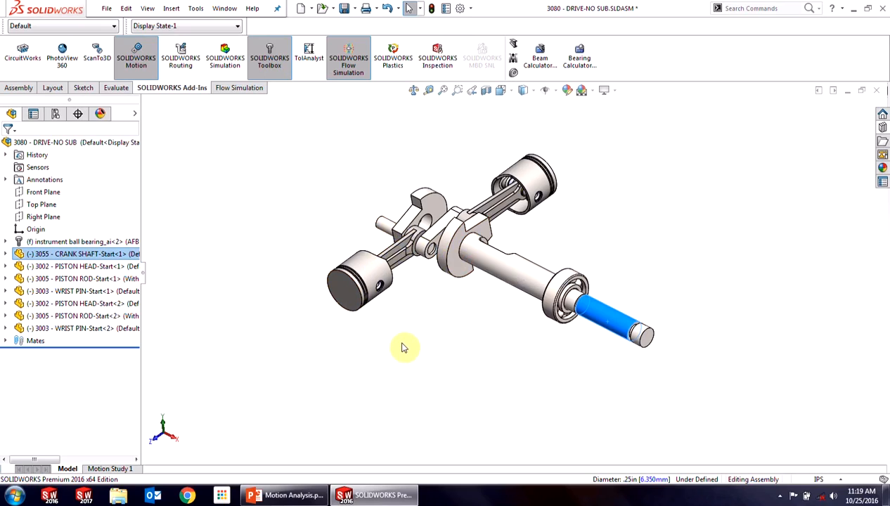
left_click(463, 331)
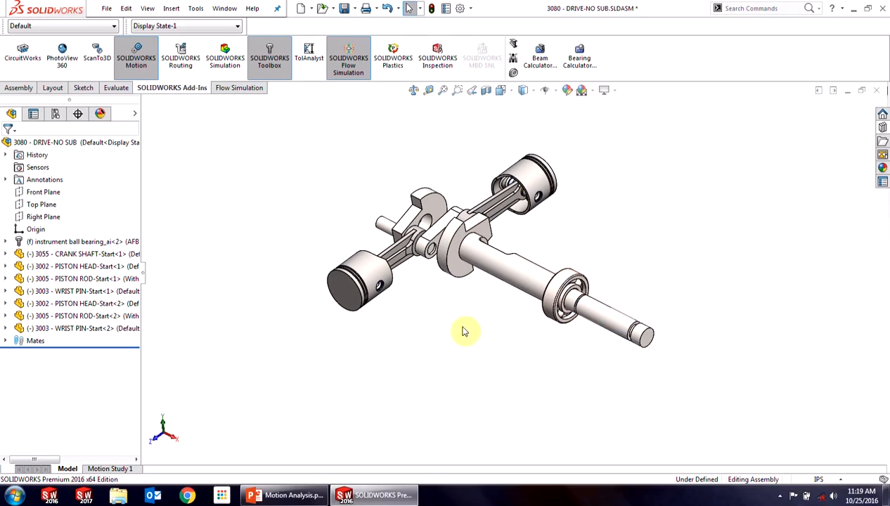
mouse_move(439, 341)
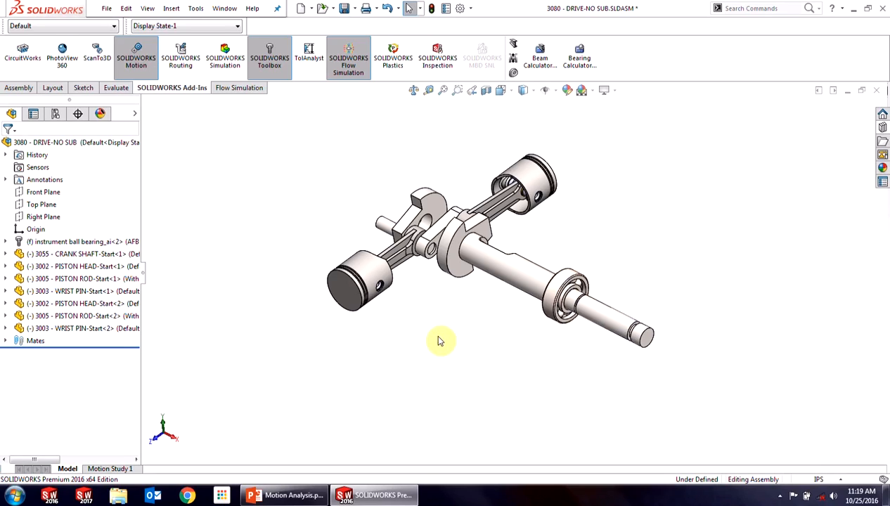
left_click(348, 288)
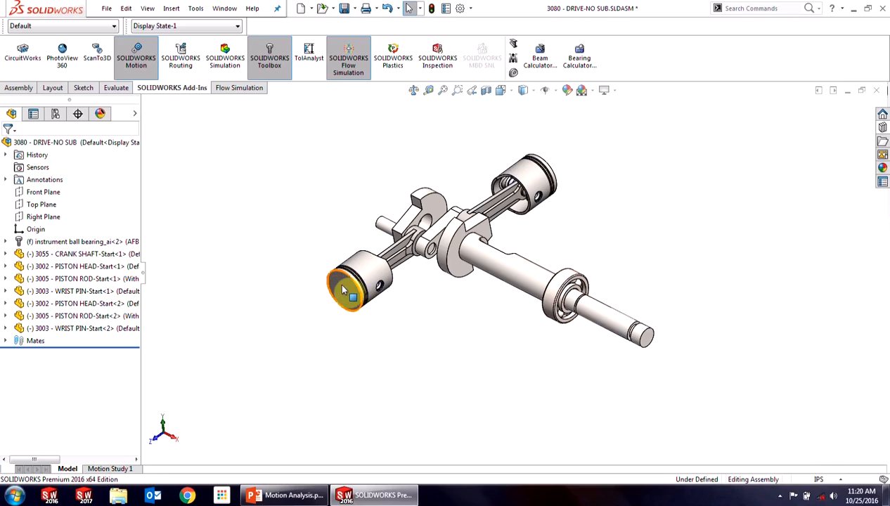
mouse_move(308, 288)
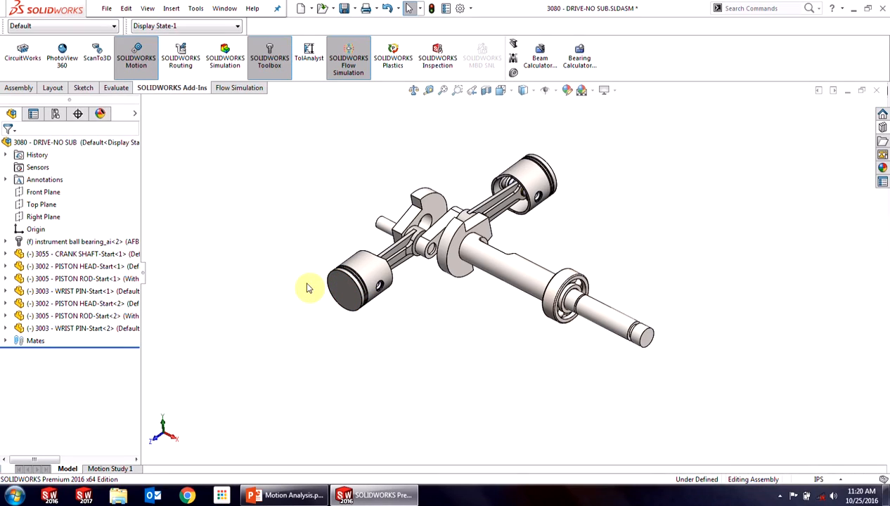
mouse_move(272, 258)
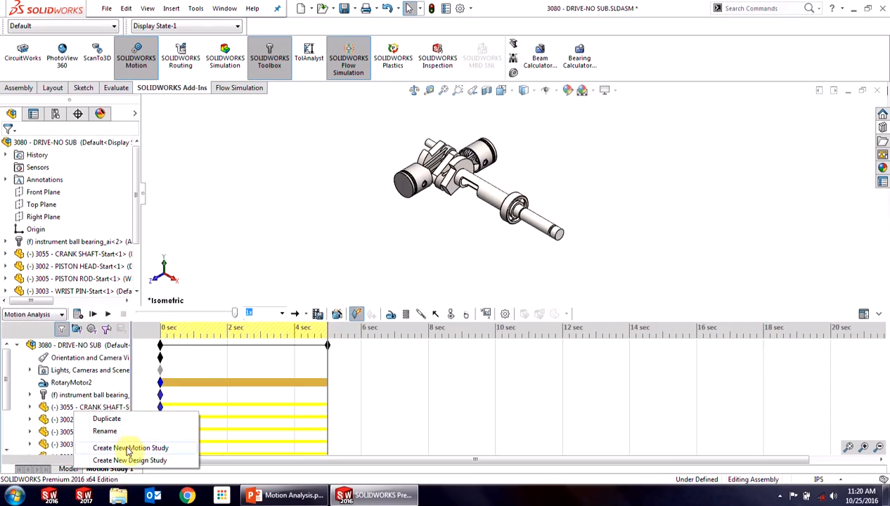
- Create Motion Study 2 from the Motion Study 1 tab
left_click(131, 447)
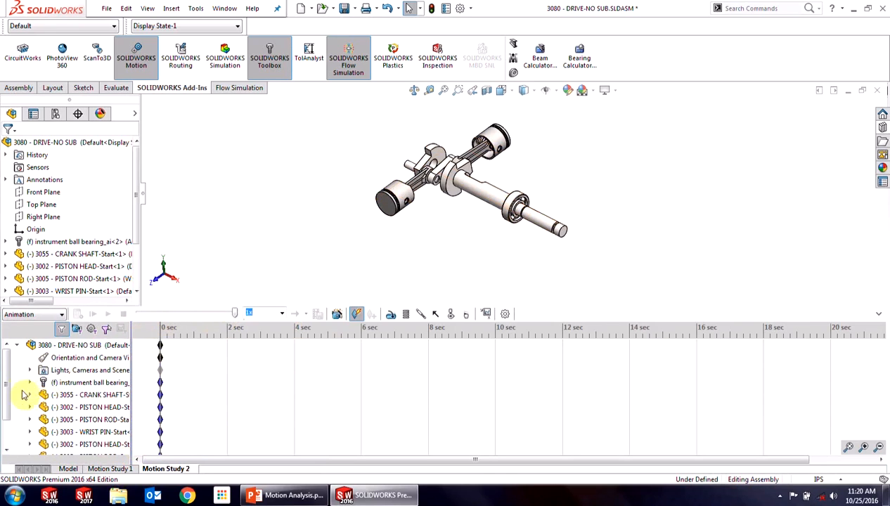
scroll("down", 3)
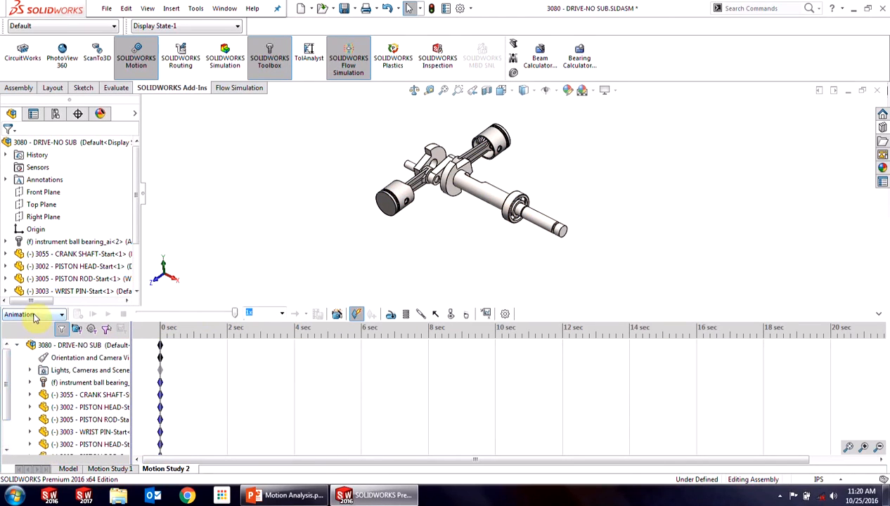
- Change Motion Study 2's type from Animation to Motion Analysis
left_click(60, 314)
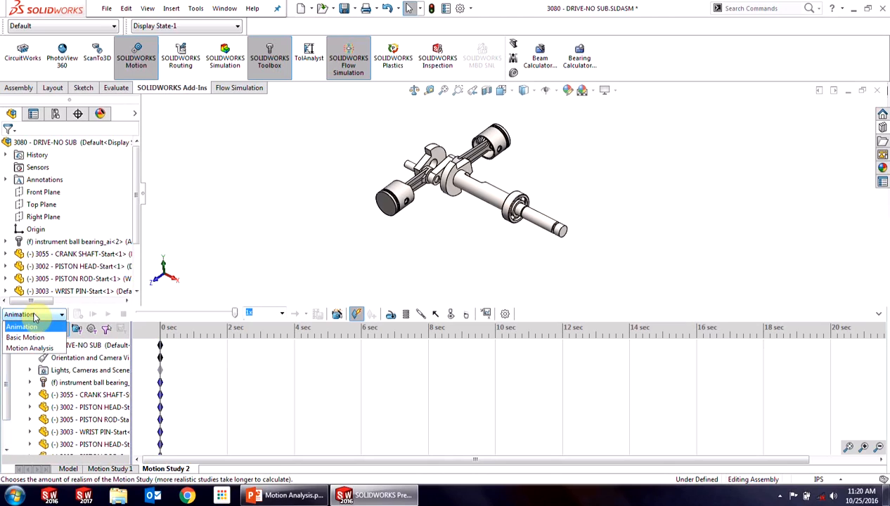
left_click(30, 348)
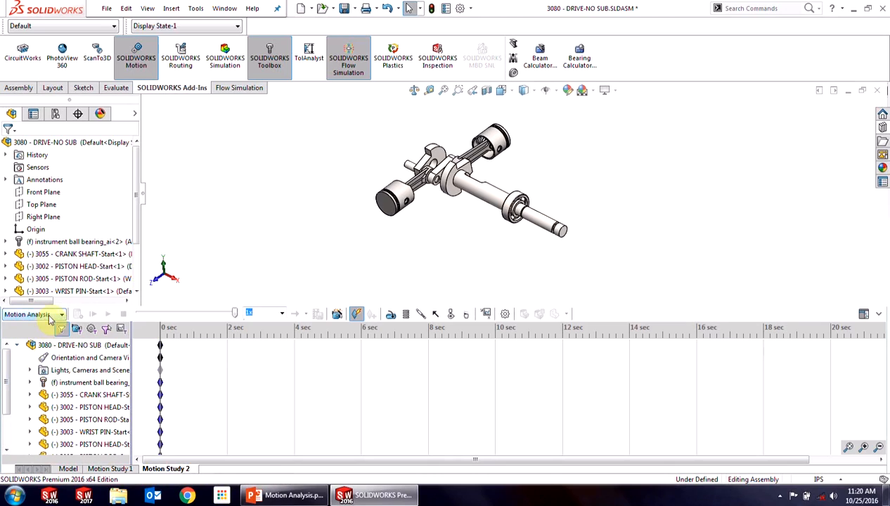
mouse_move(136, 58)
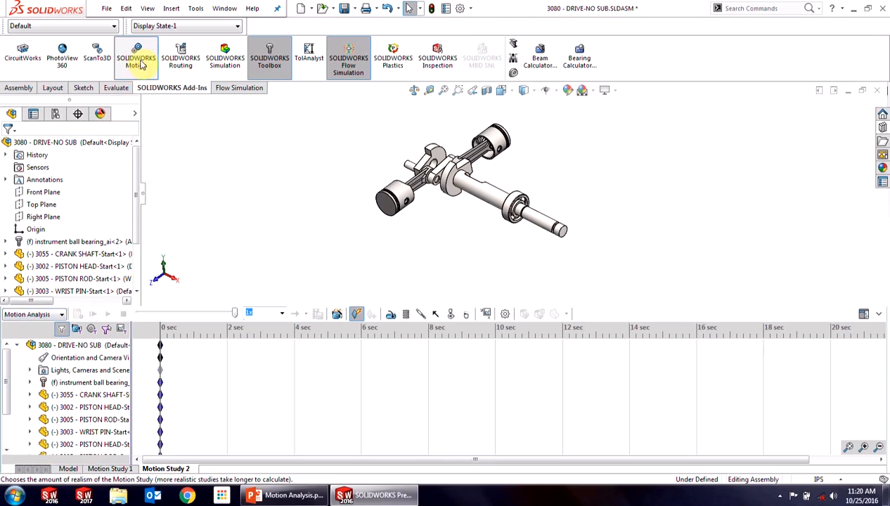
mouse_move(137, 57)
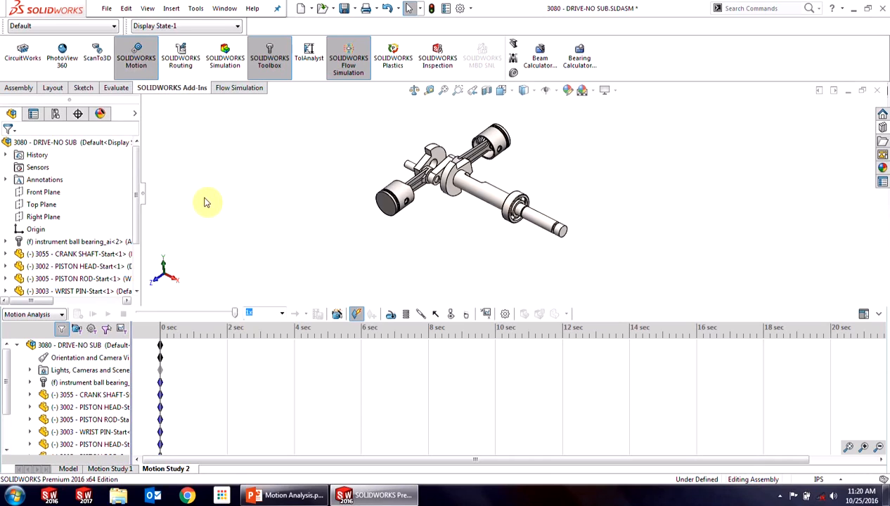
mouse_move(414, 304)
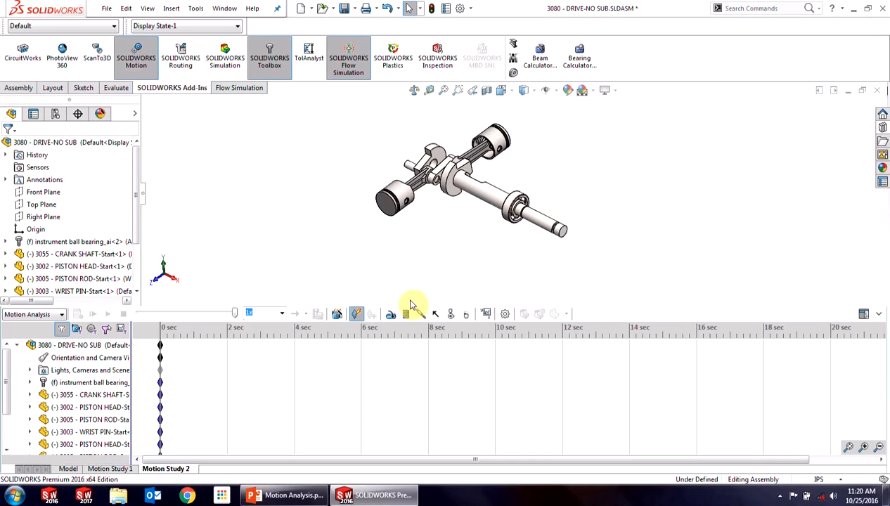
mouse_move(407, 314)
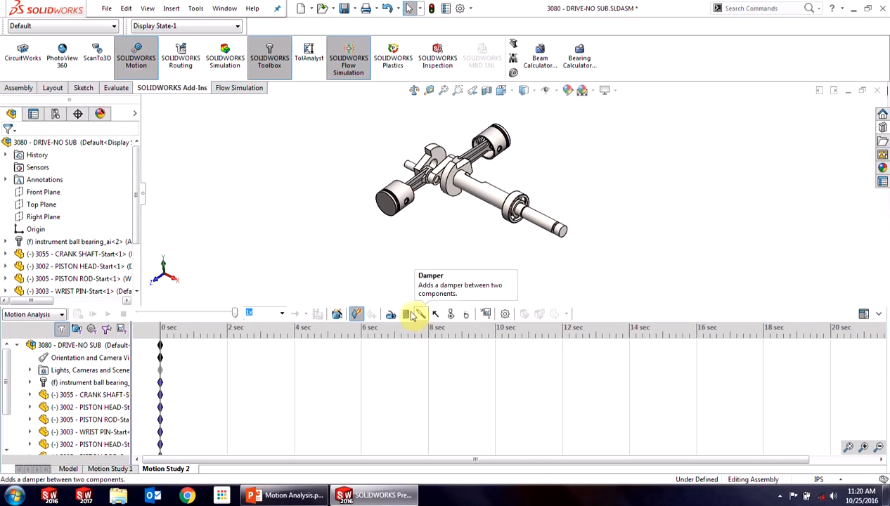
mouse_move(404, 314)
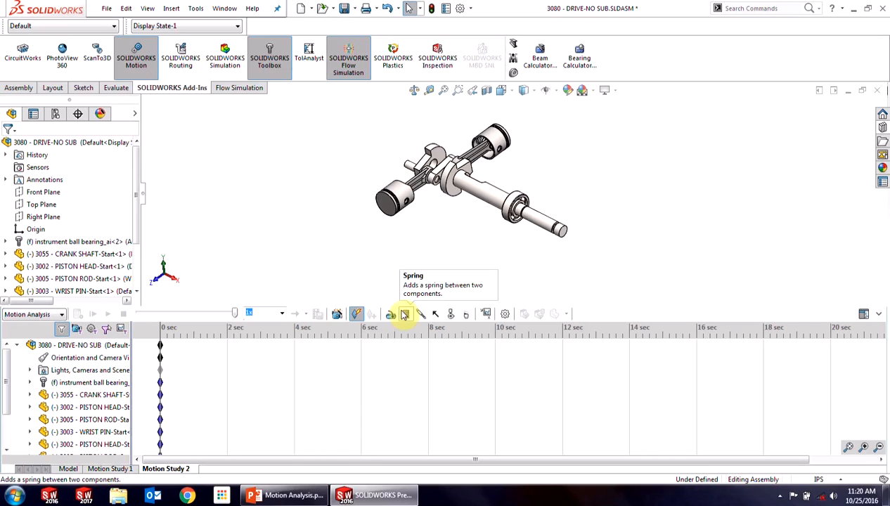
mouse_move(419, 314)
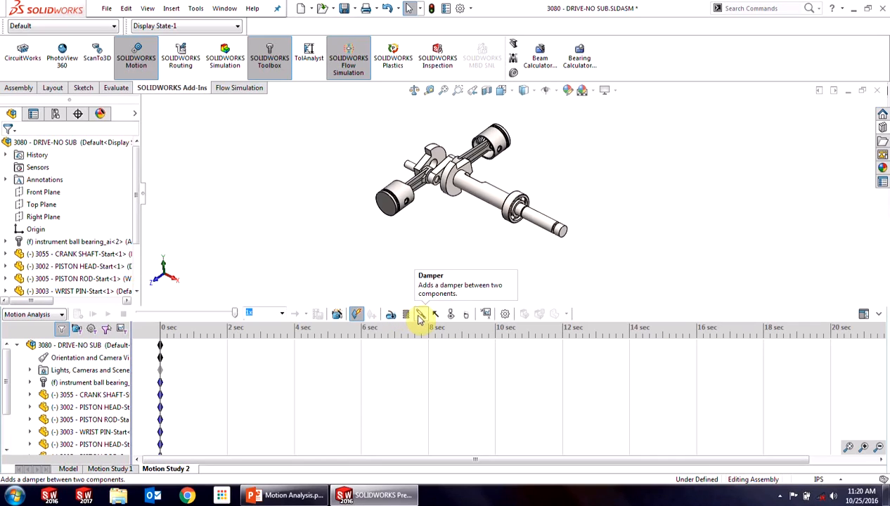
mouse_move(465, 314)
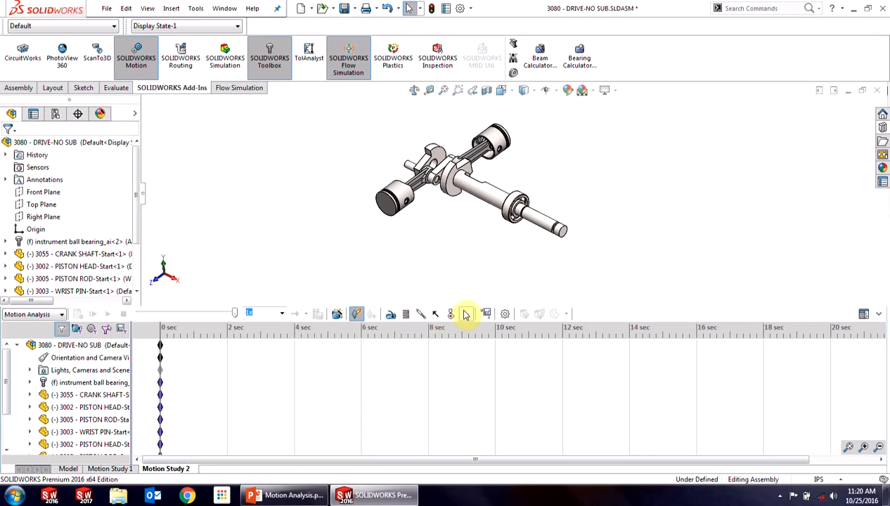
mouse_move(443, 284)
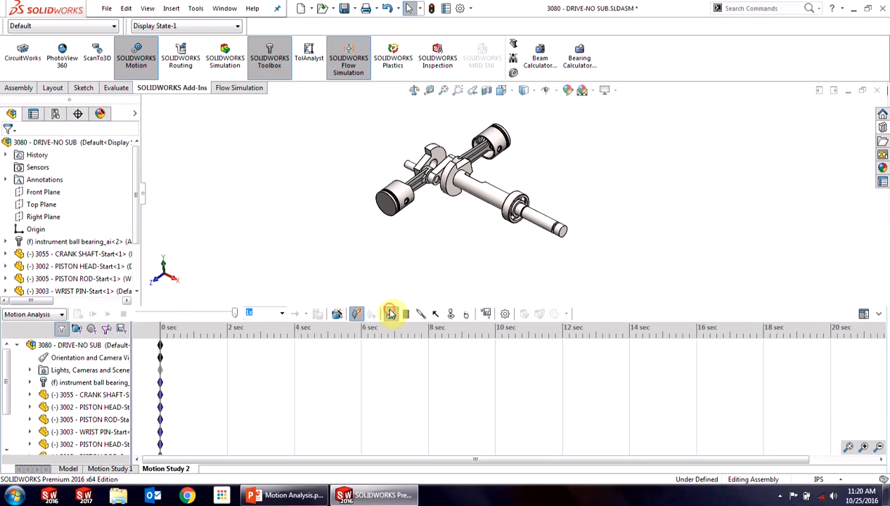
- Add a rotary motor on the crankshaft face and choose its motion profile
left_click(391, 313)
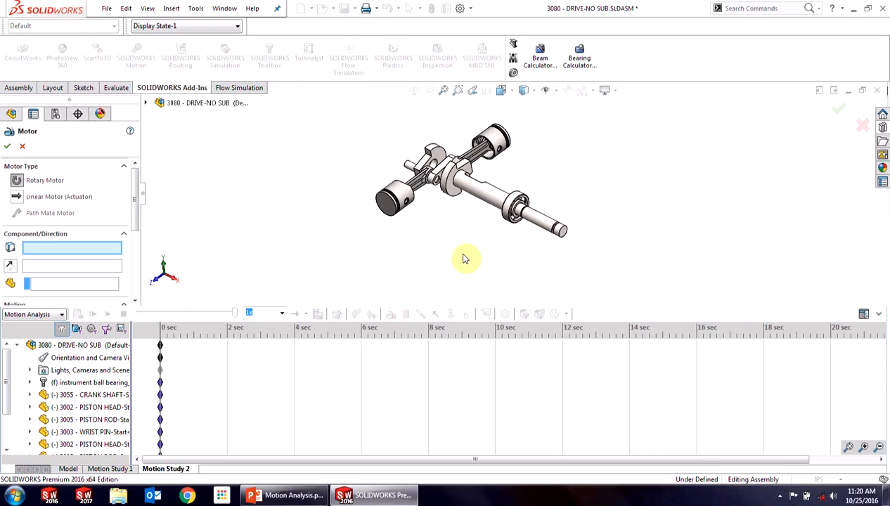
mouse_move(165, 185)
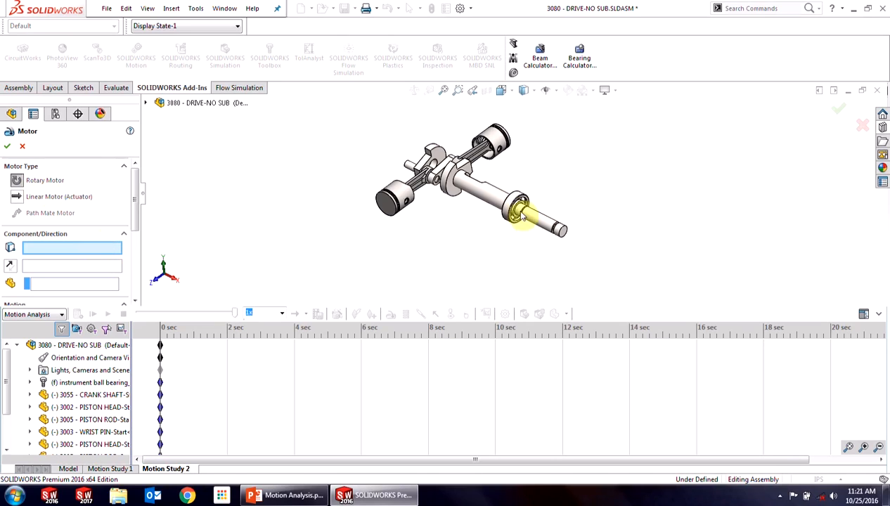
left_click(485, 197)
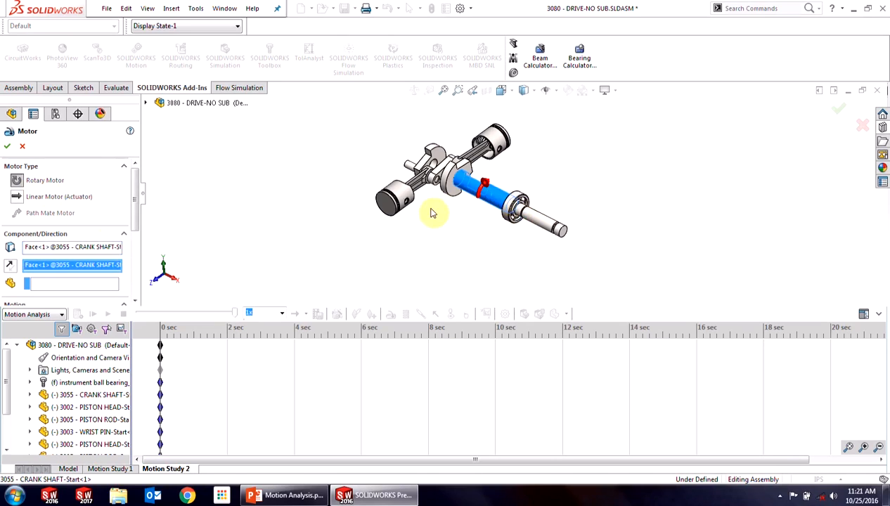
scroll("down", 3)
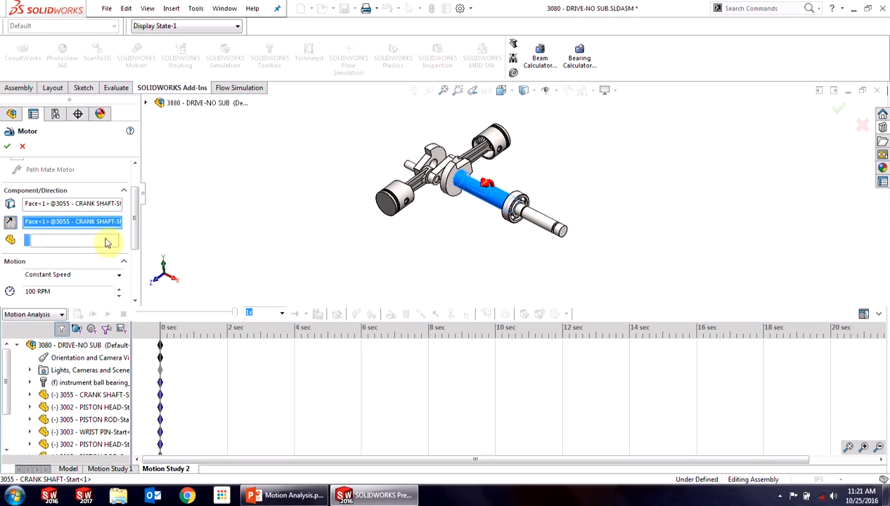
left_click(119, 242)
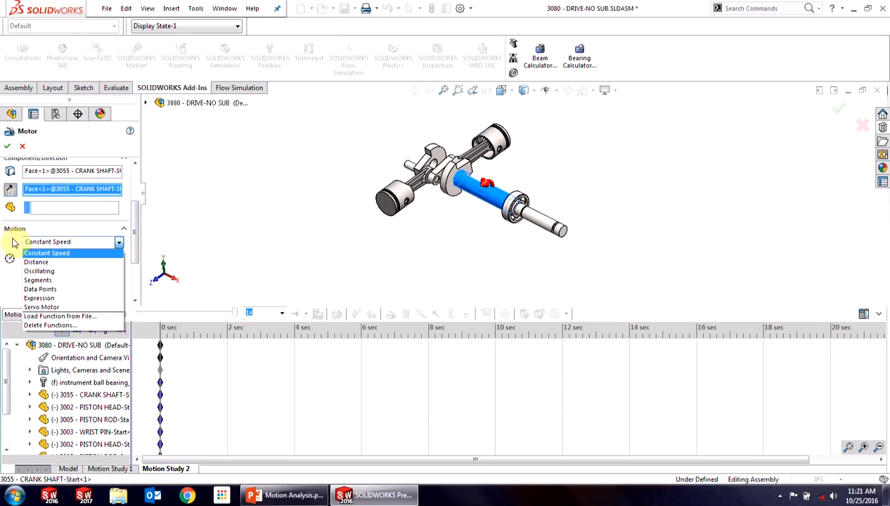
mouse_move(38, 271)
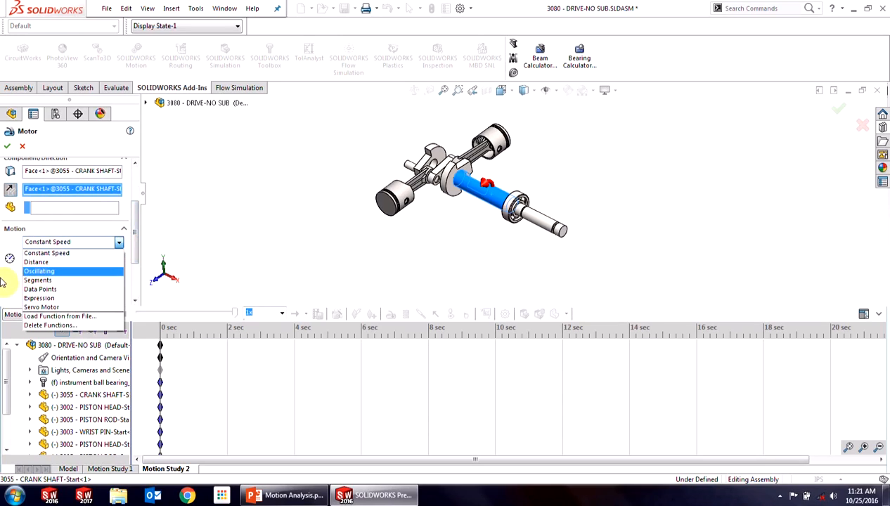
left_click(47, 252)
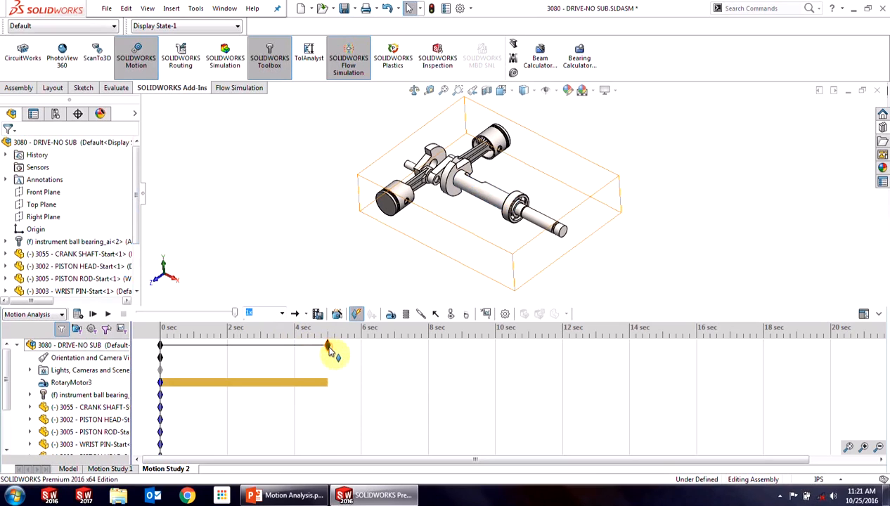
- Move the study's end-time key to 5 seconds
left_click_drag(330, 344, 302, 344)
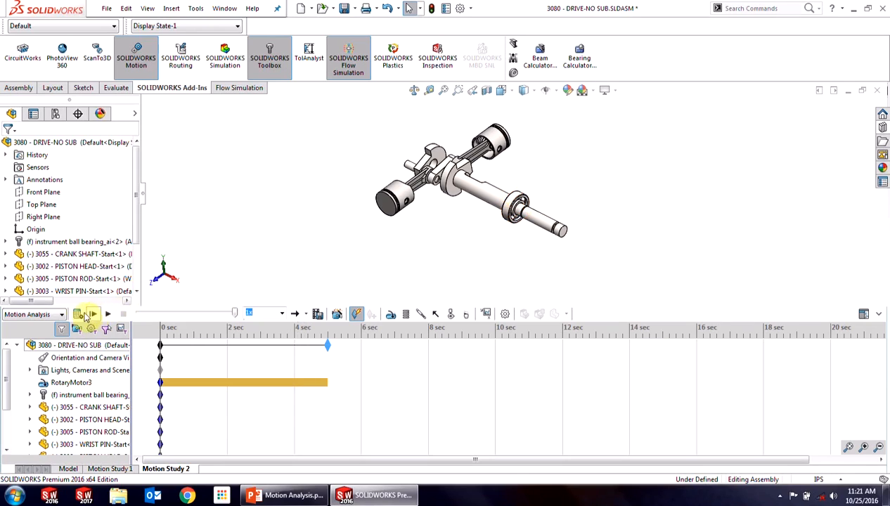
- Calculate Motion Study 2 across the 0–5 second timeline
left_click(78, 314)
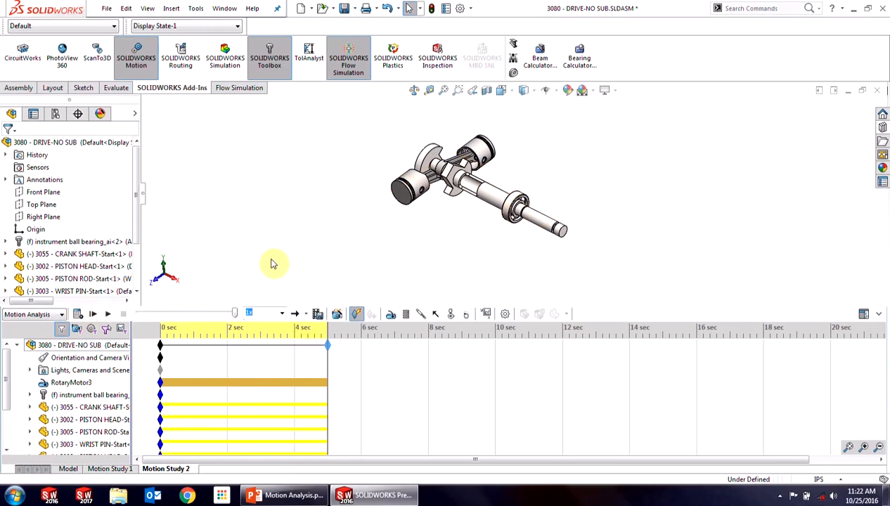
mouse_move(281, 253)
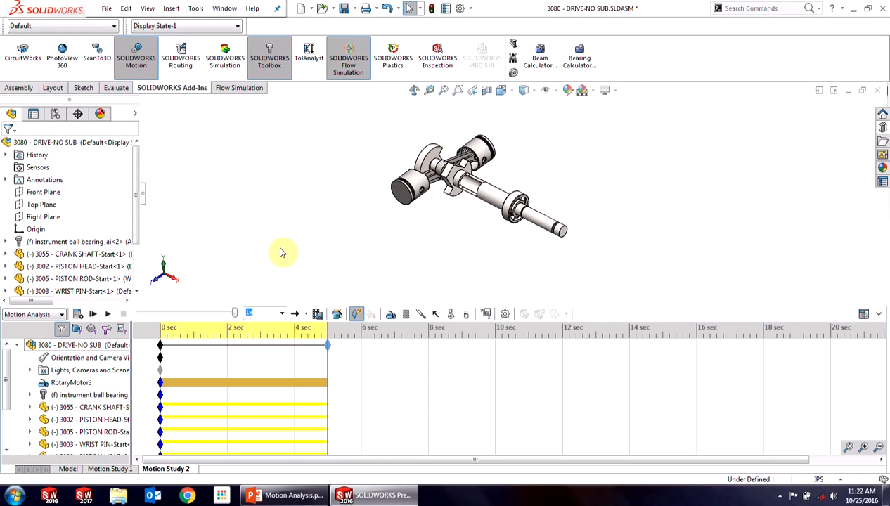
mouse_move(485, 314)
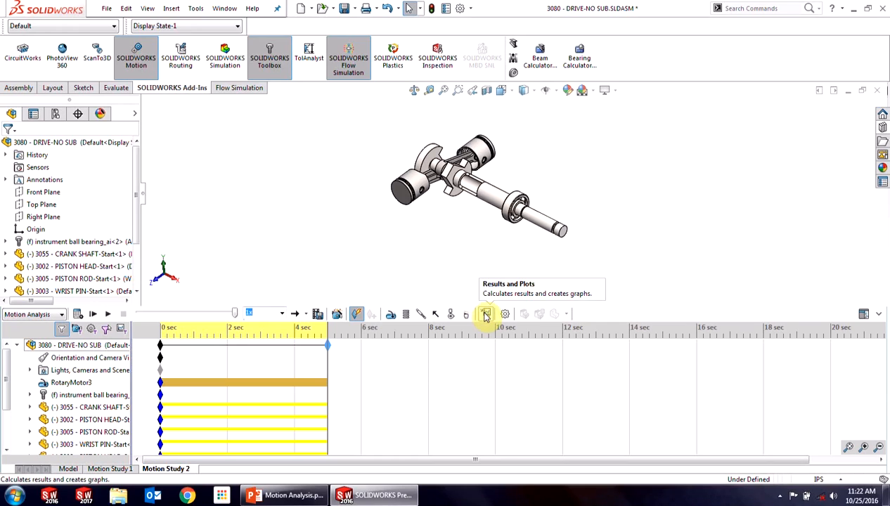
- Define a Linear Velocity Z Component result measured on the piston head face
left_click(485, 314)
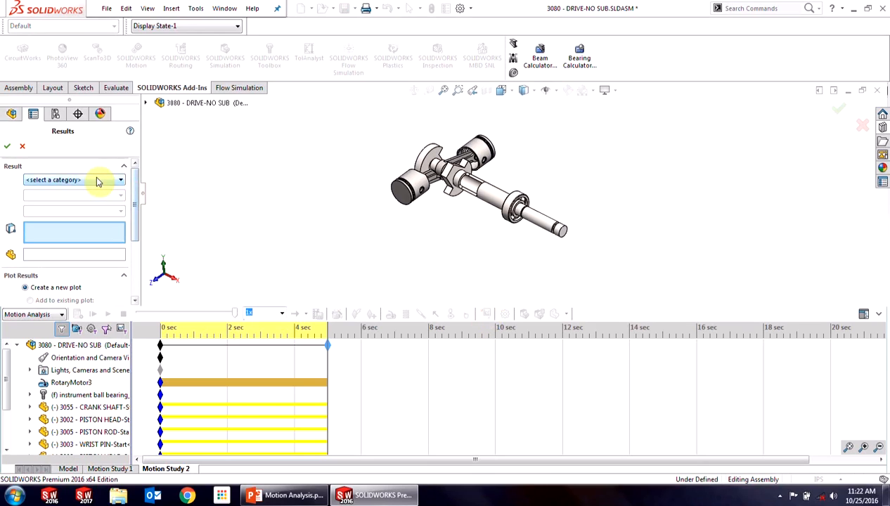
left_click(74, 179)
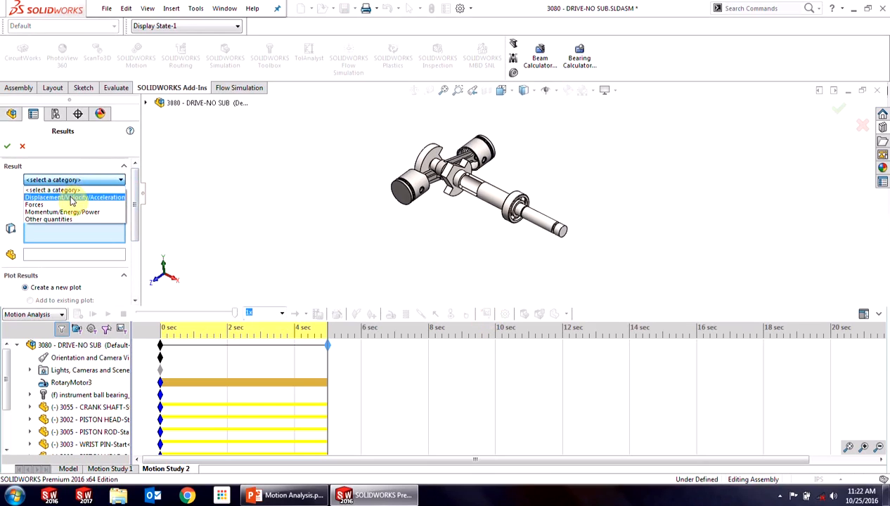
left_click(73, 196)
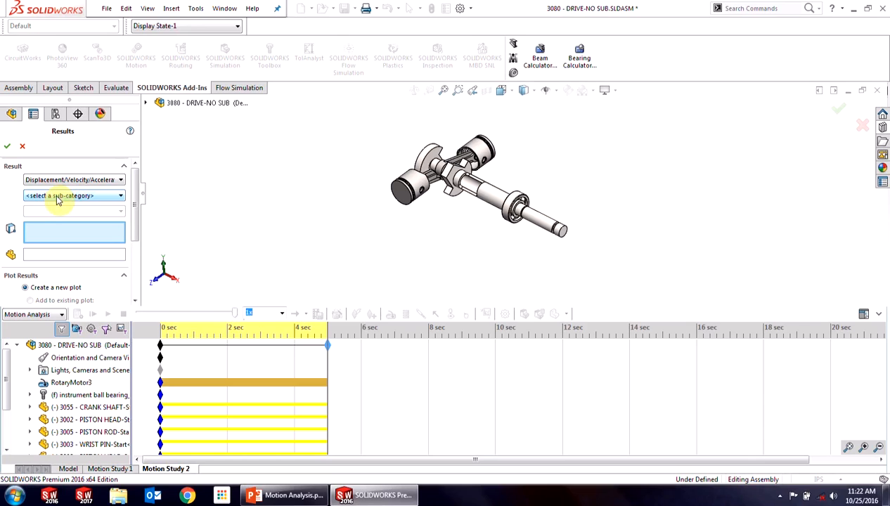
left_click(74, 195)
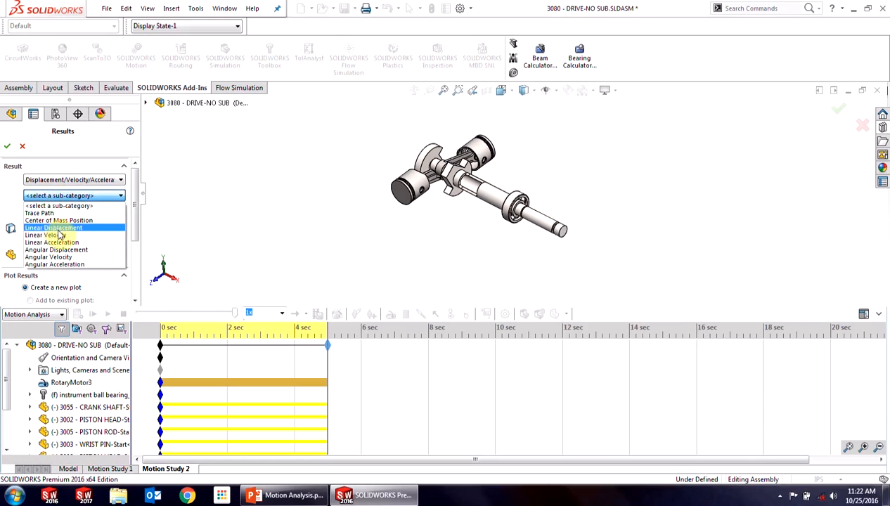
left_click(50, 235)
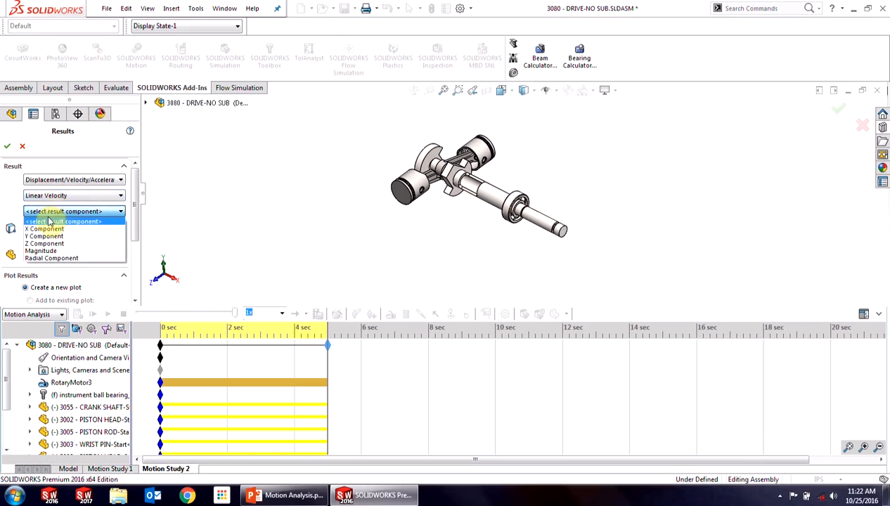
left_click(45, 244)
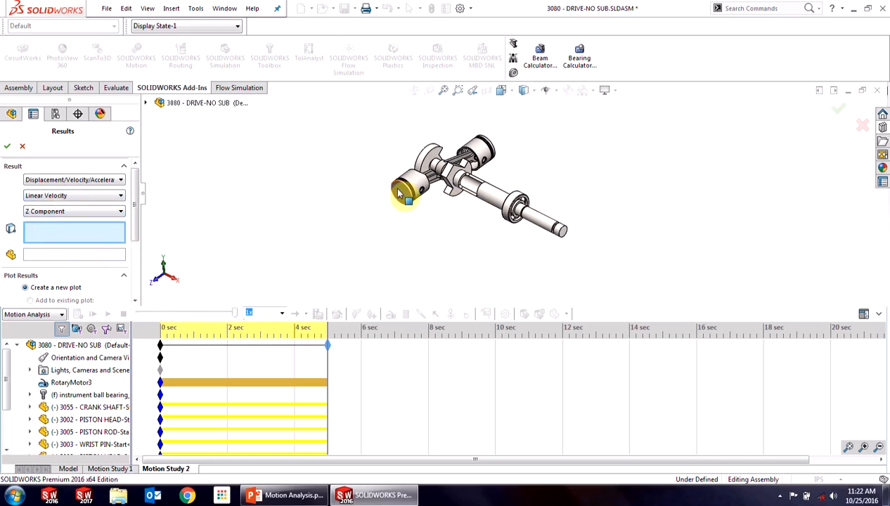
left_click(408, 197)
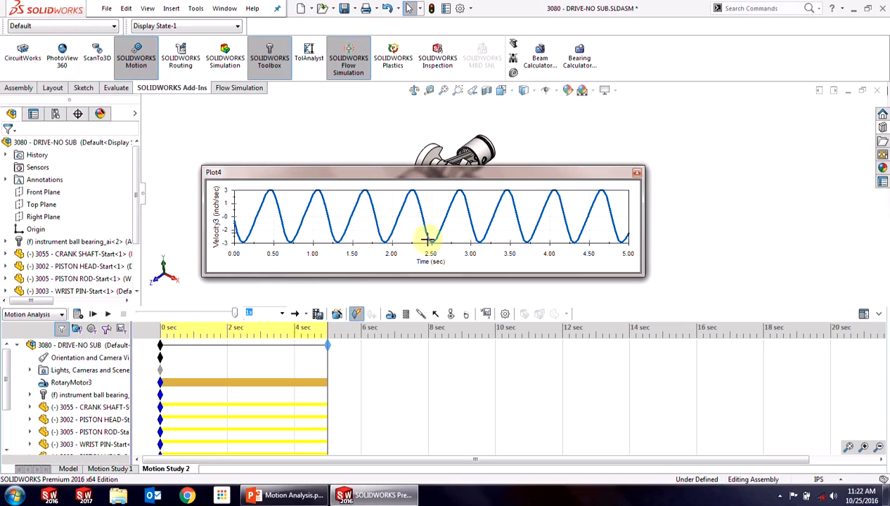
mouse_move(232, 221)
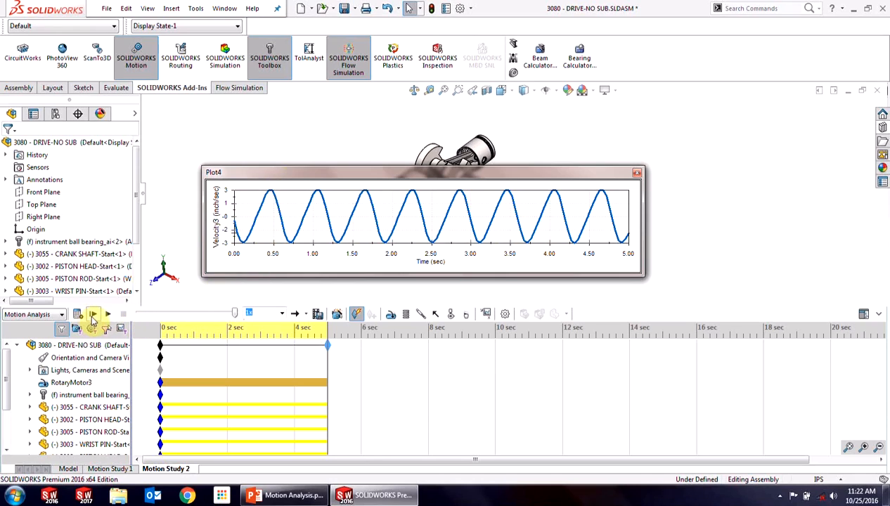
- Play back the motion with the velocity plot open, then dismiss the plot
left_click(93, 314)
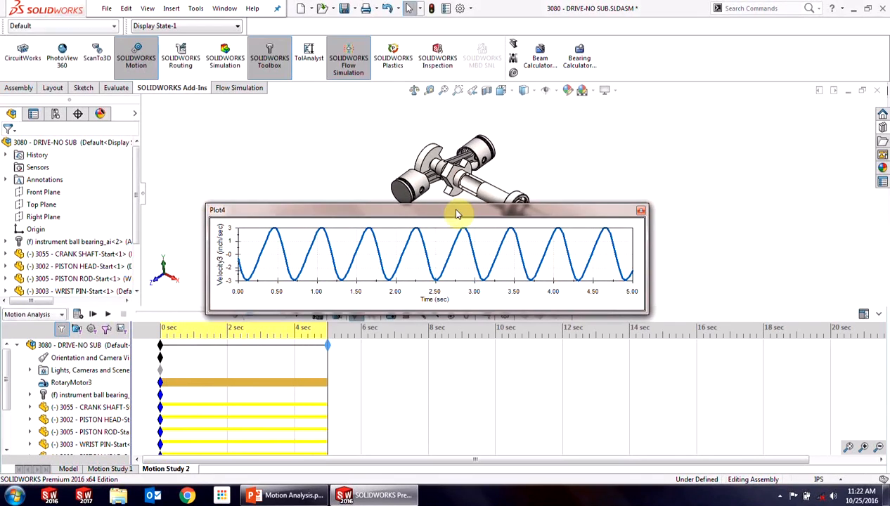
mouse_move(689, 222)
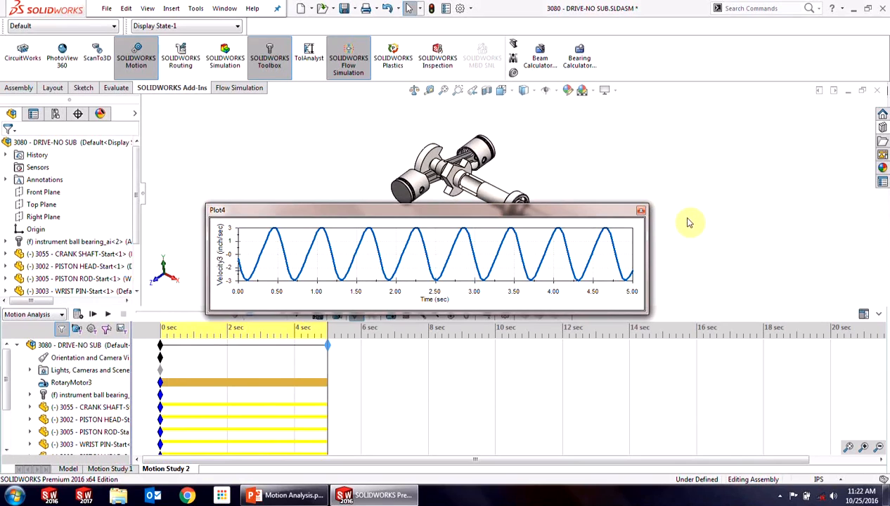
left_click(641, 210)
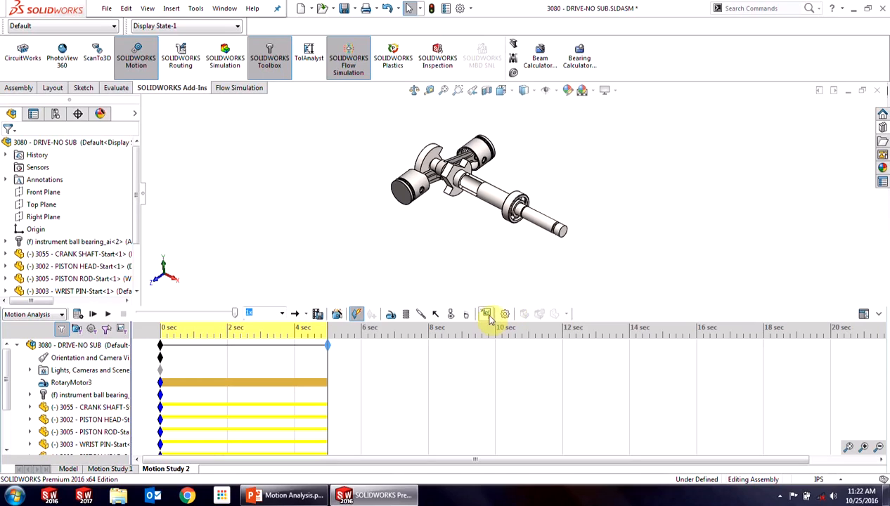
- Plot Forces > Motor Torque magnitude for RotaryMotor3
left_click(485, 315)
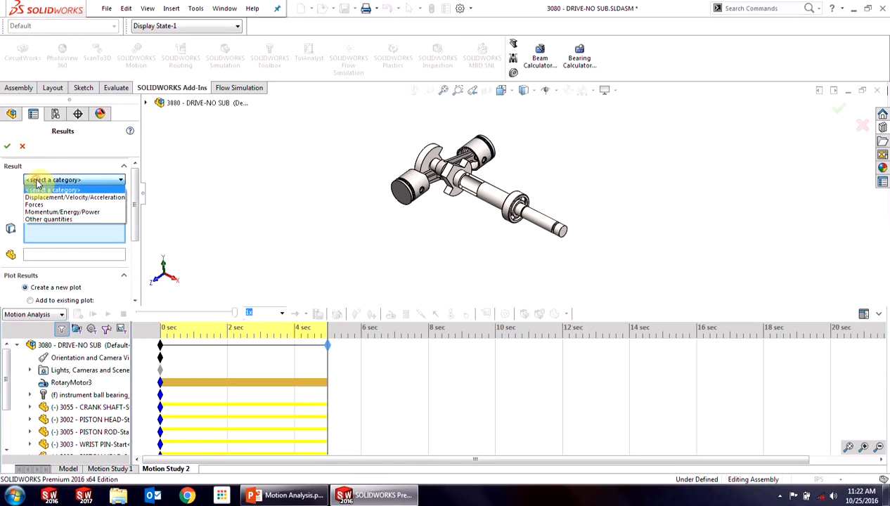
left_click(44, 205)
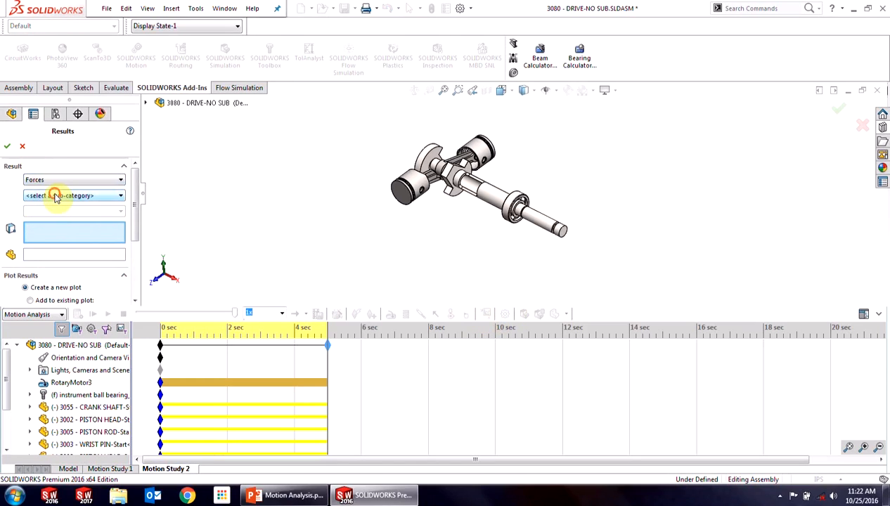
left_click(73, 196)
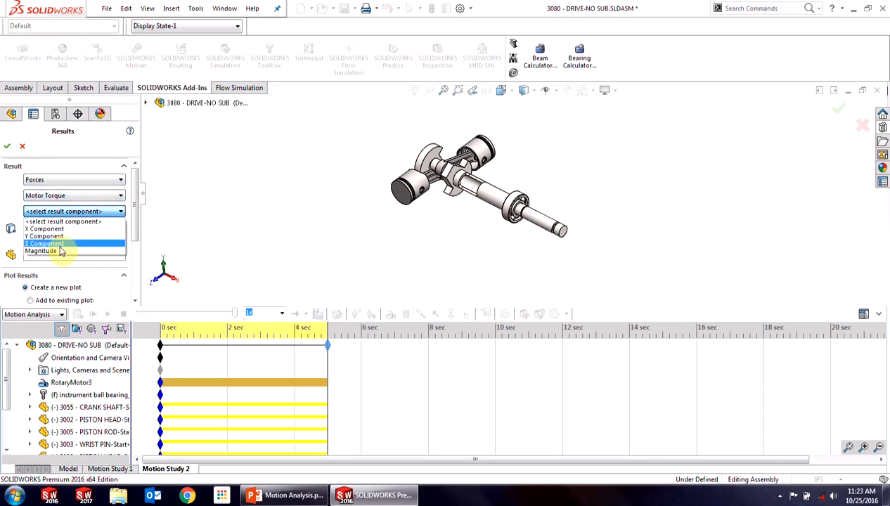
left_click(41, 251)
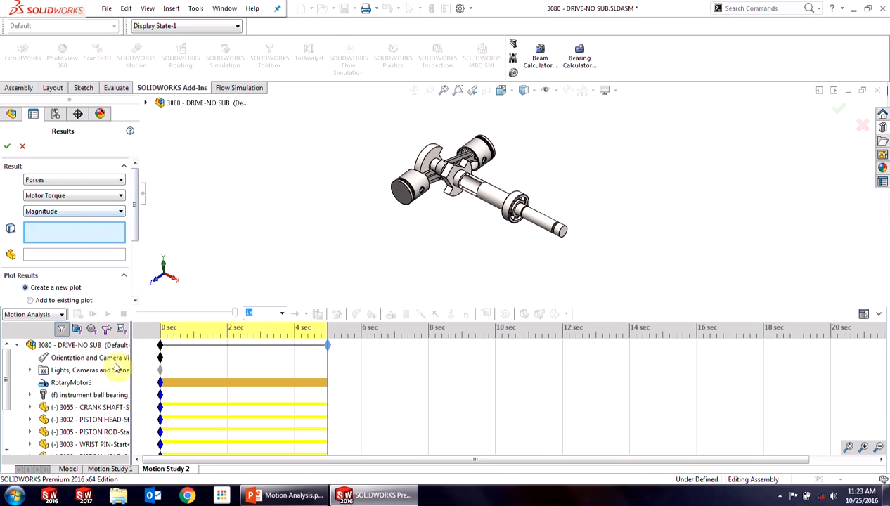
left_click(71, 382)
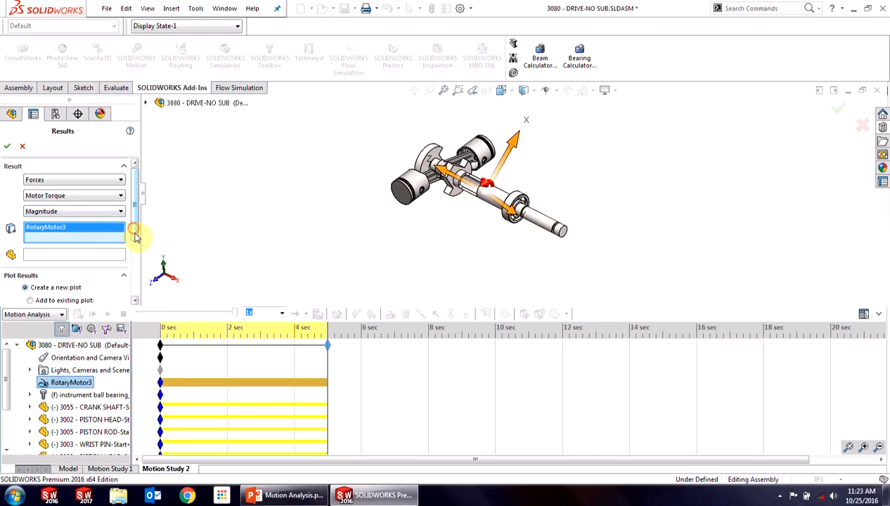
left_click(7, 146)
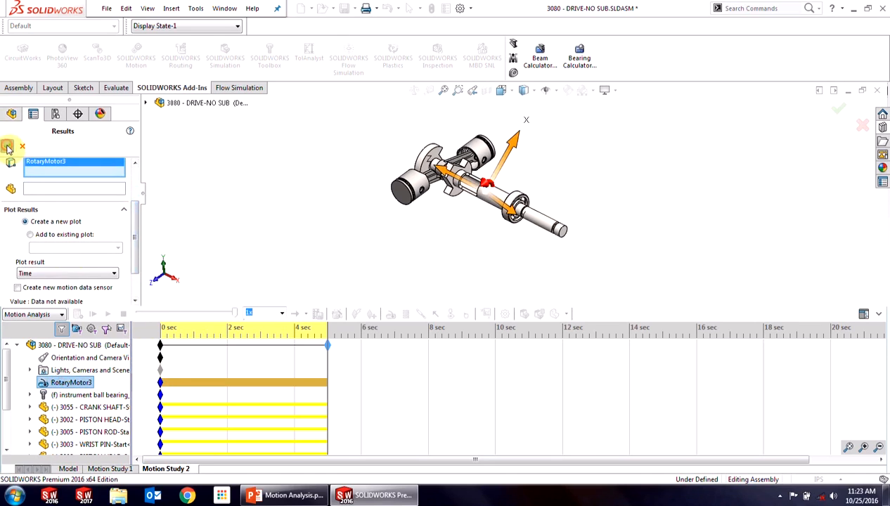
left_click(10, 146)
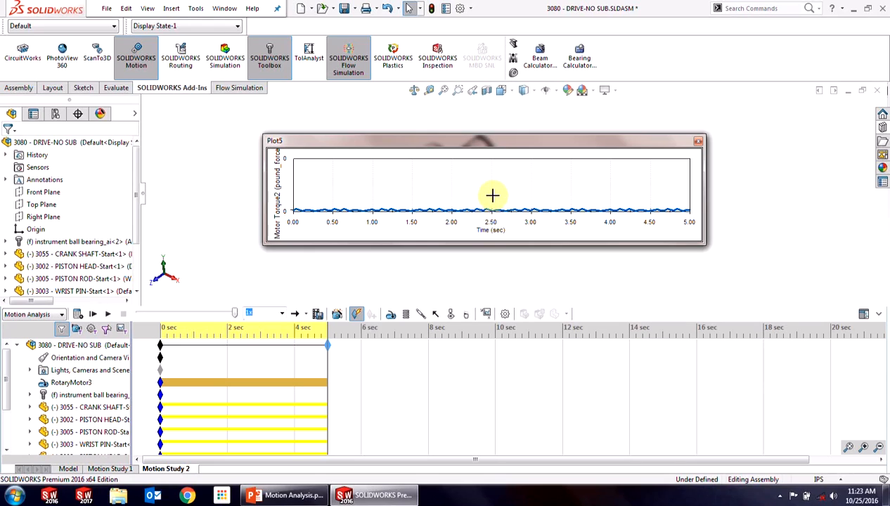
mouse_move(489, 307)
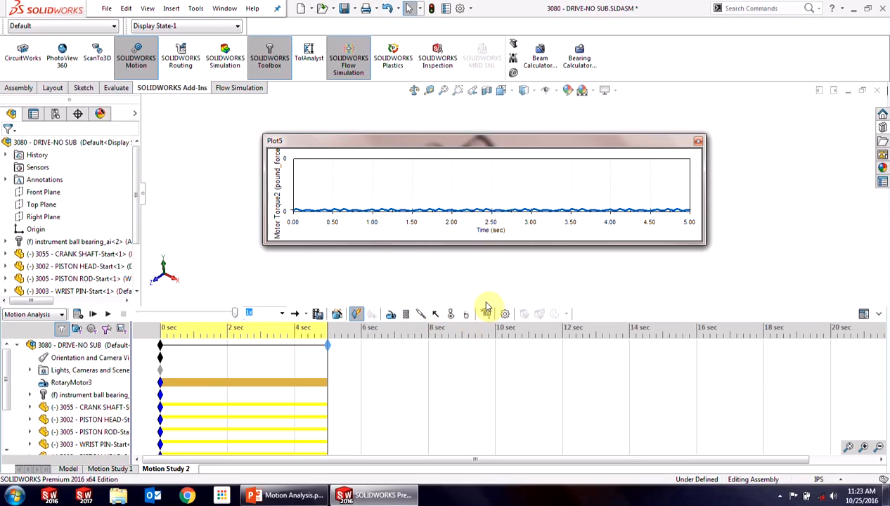